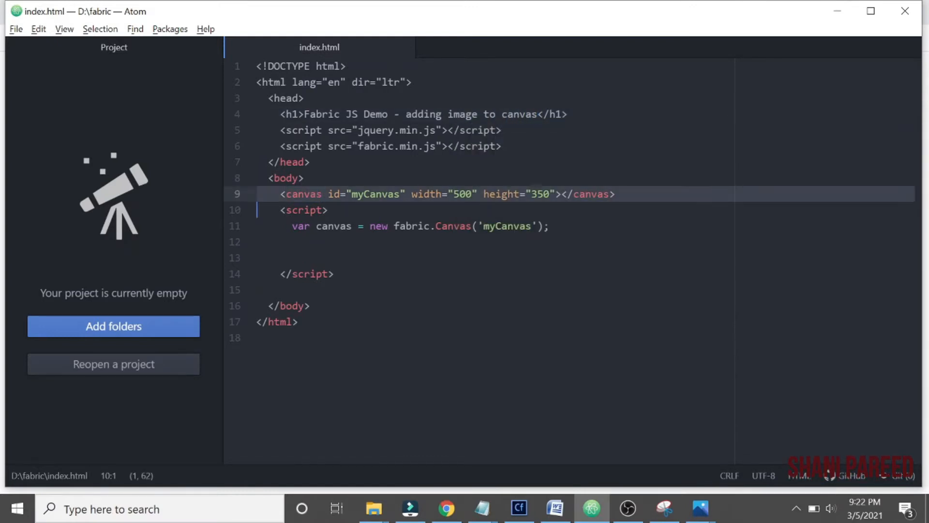
pyautogui.write("fabric.Image.fromURL('Shani.jpg',function(){")
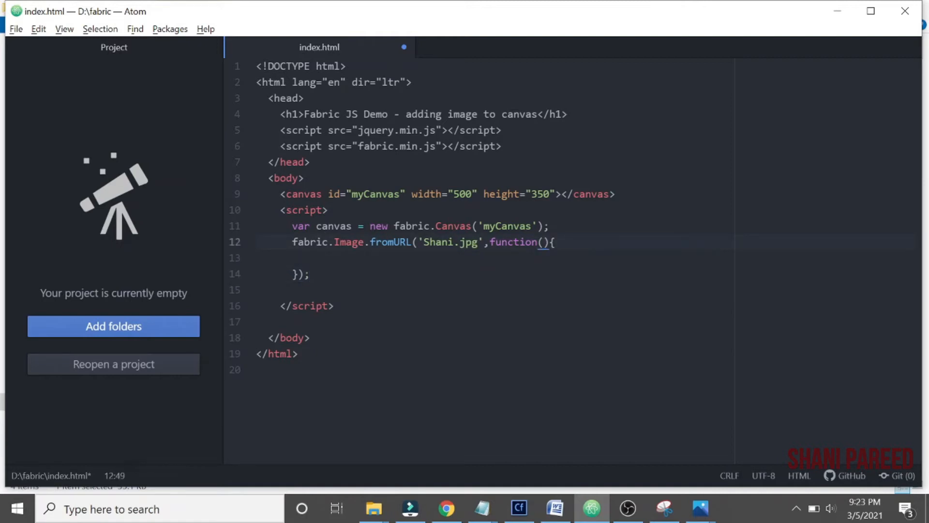